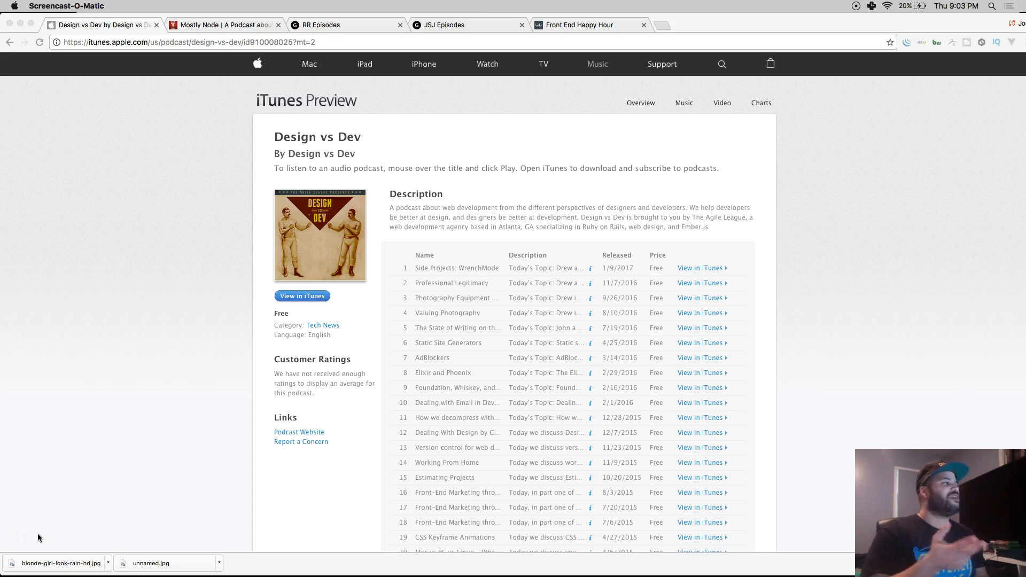
mouse_move(44, 535)
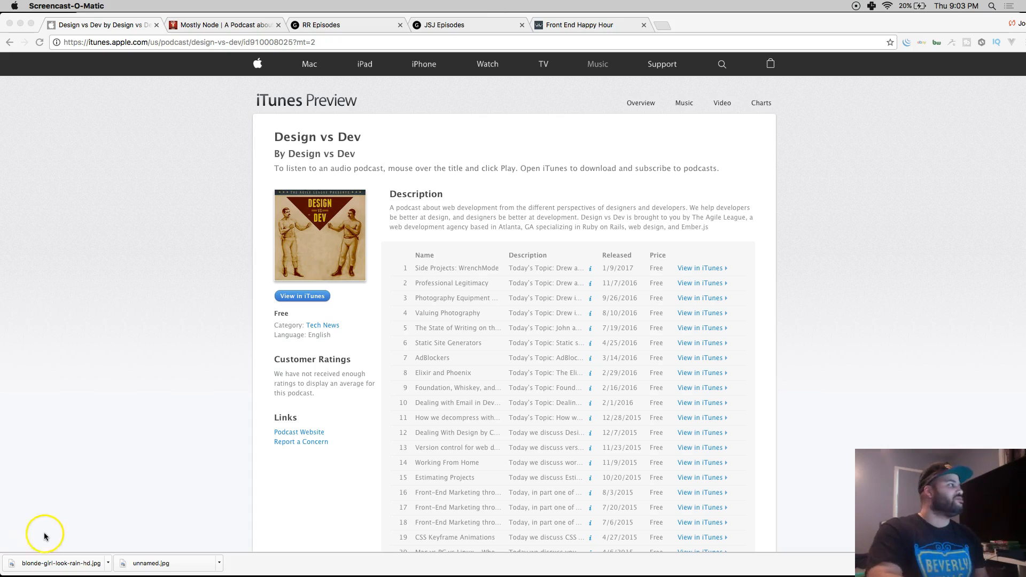
mouse_move(128, 89)
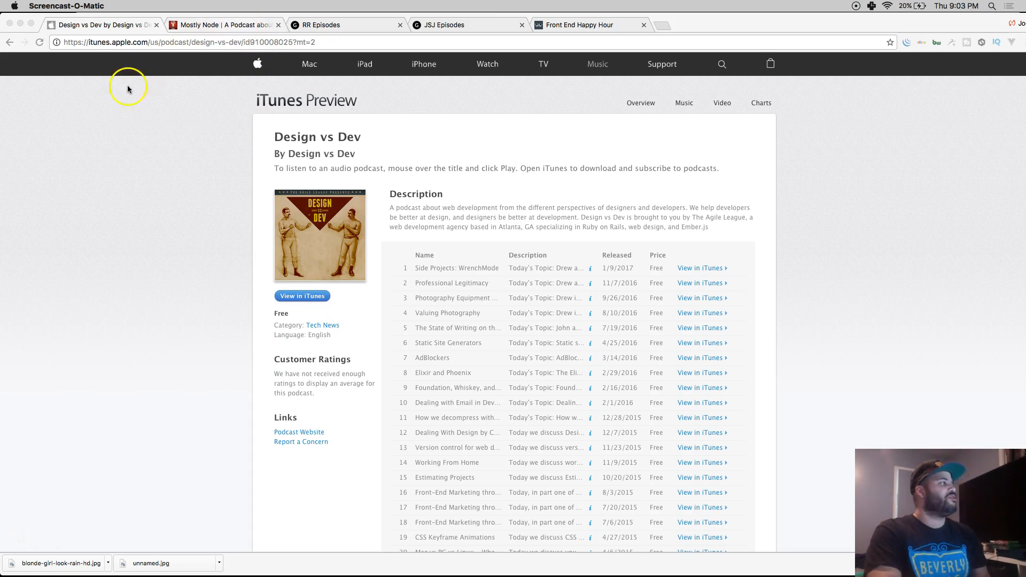
Step: Show the Mostly Node podcast homepage header with its tagline
click(223, 25)
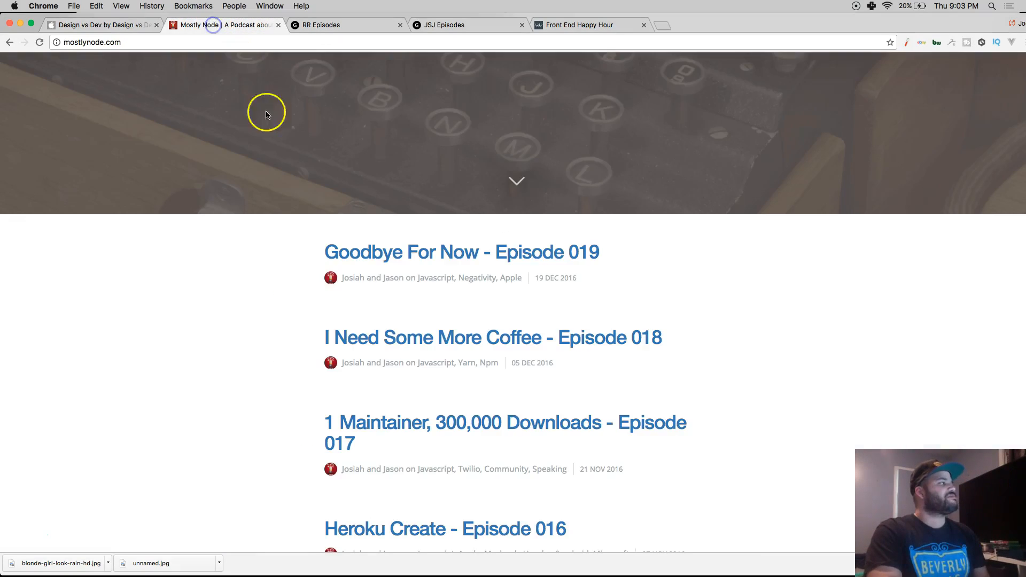
scroll(up, 3)
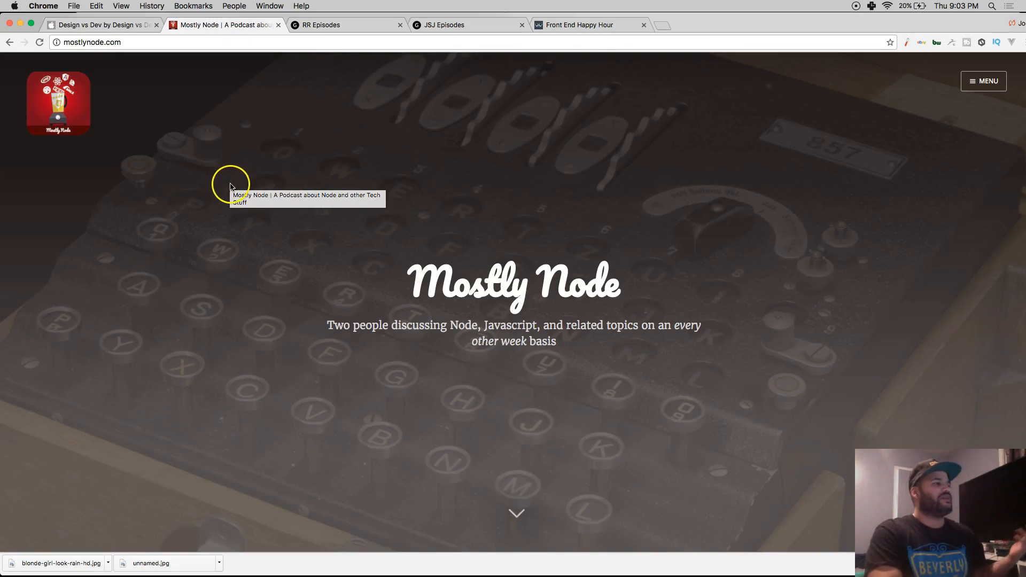
mouse_move(249, 236)
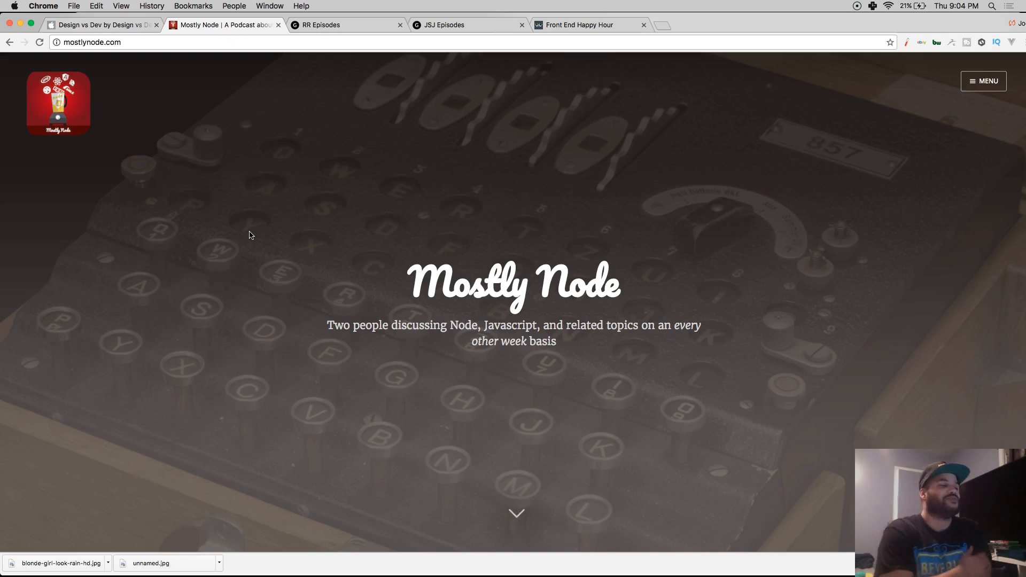
Step: Show the Ruby Rogues page on DevChat.tv from its header and description
click(321, 24)
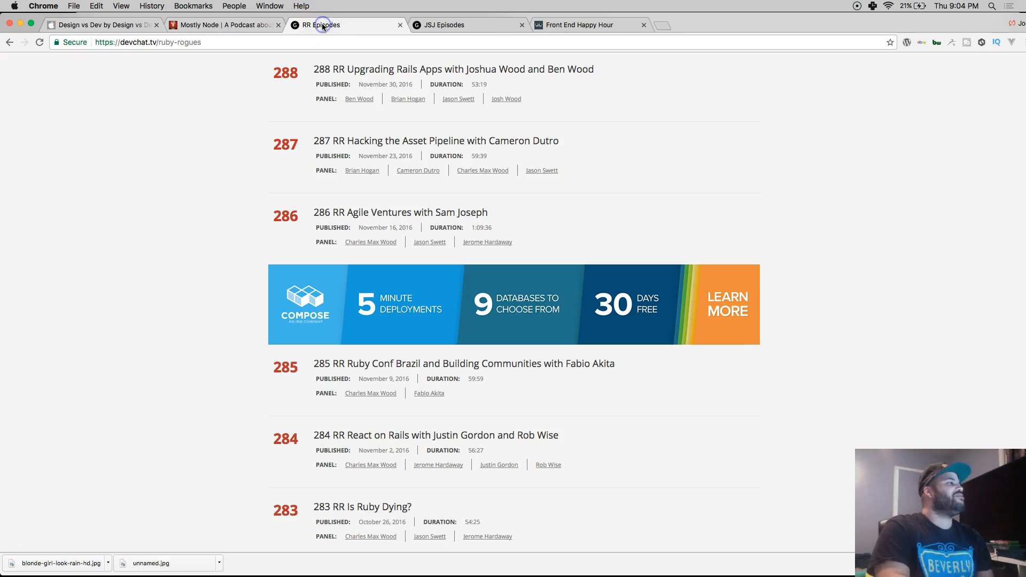
scroll(up, 3)
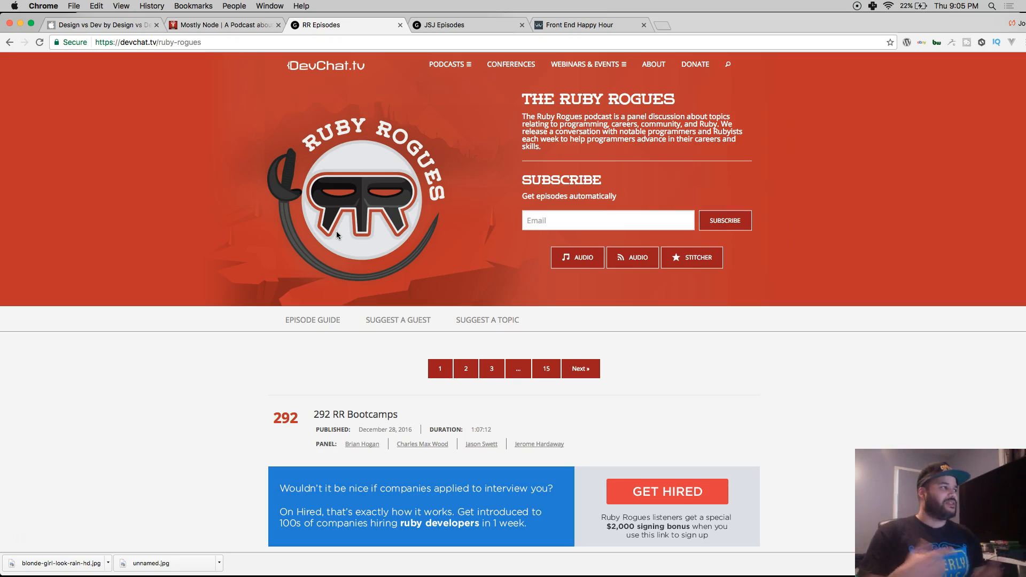
Step: Browse down the JavaScript Jabber episode list on DevChat.tv, then return to its header
click(451, 24)
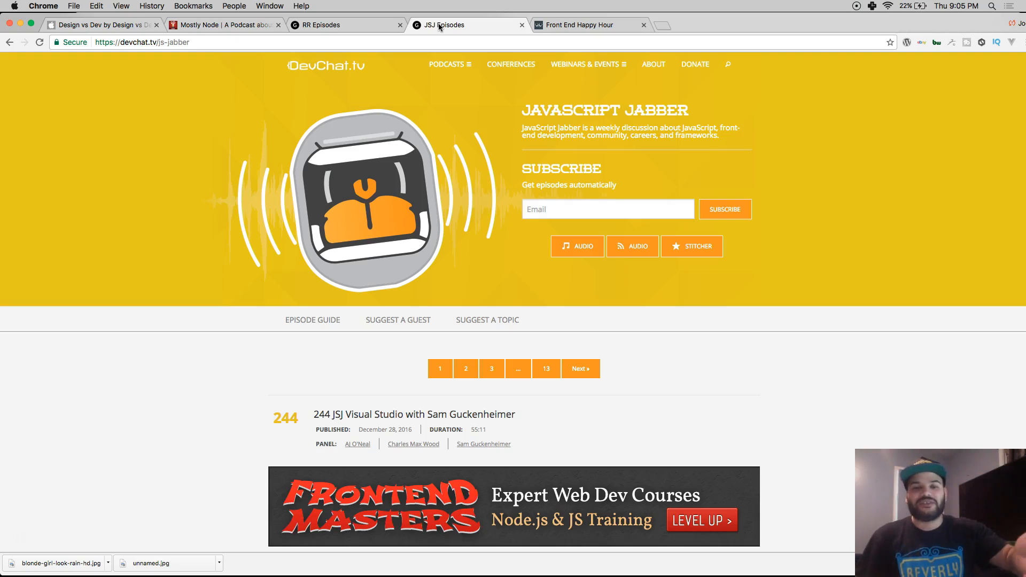
scroll(down, 3)
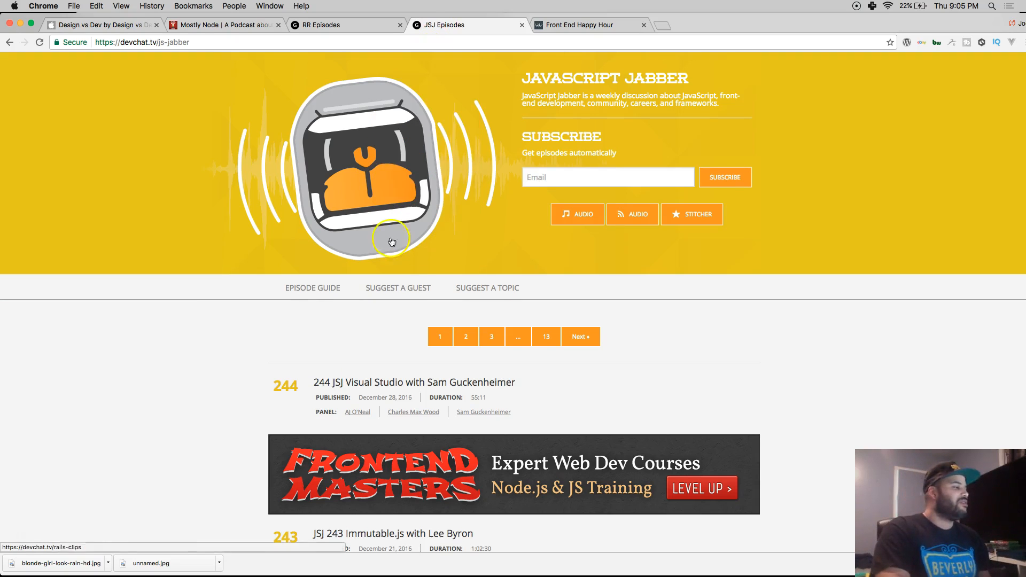
scroll(down, 3)
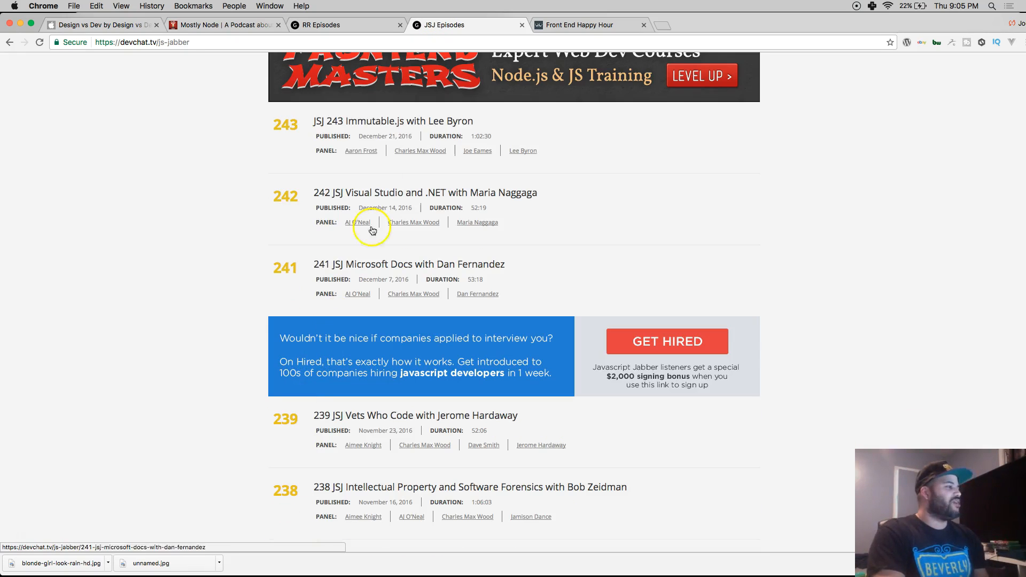
scroll(down, 3)
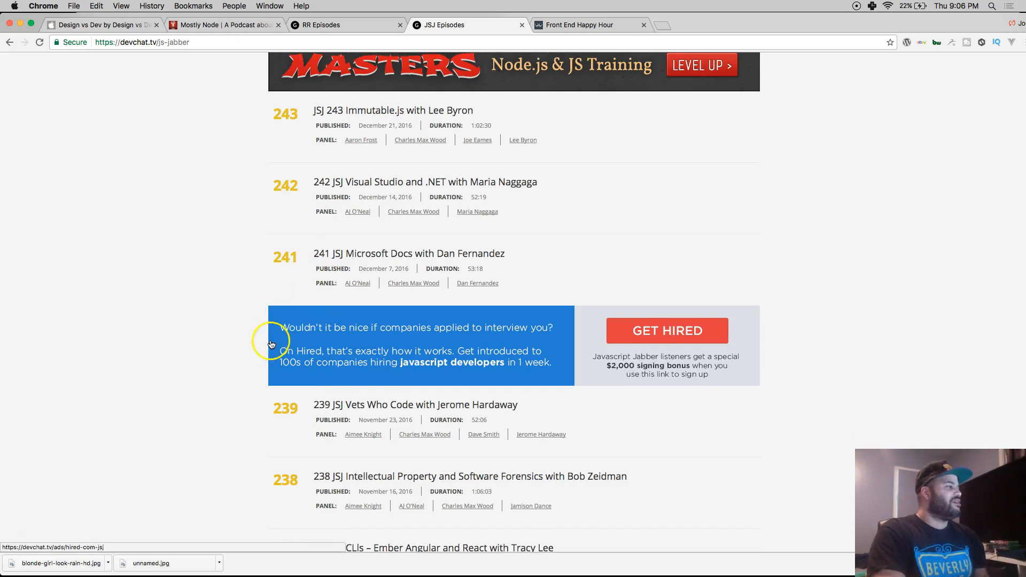
scroll(down, 3)
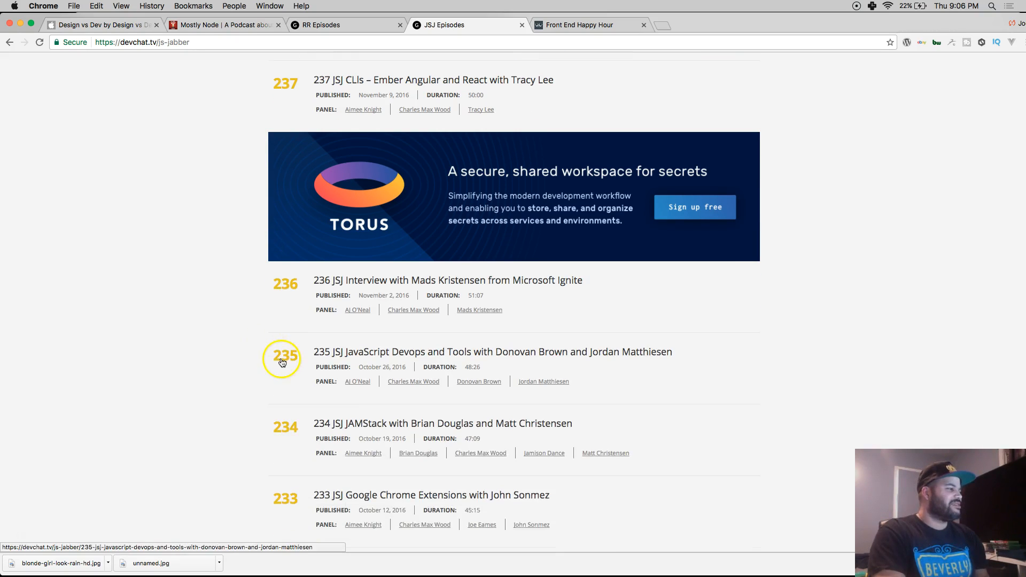
scroll(down, 3)
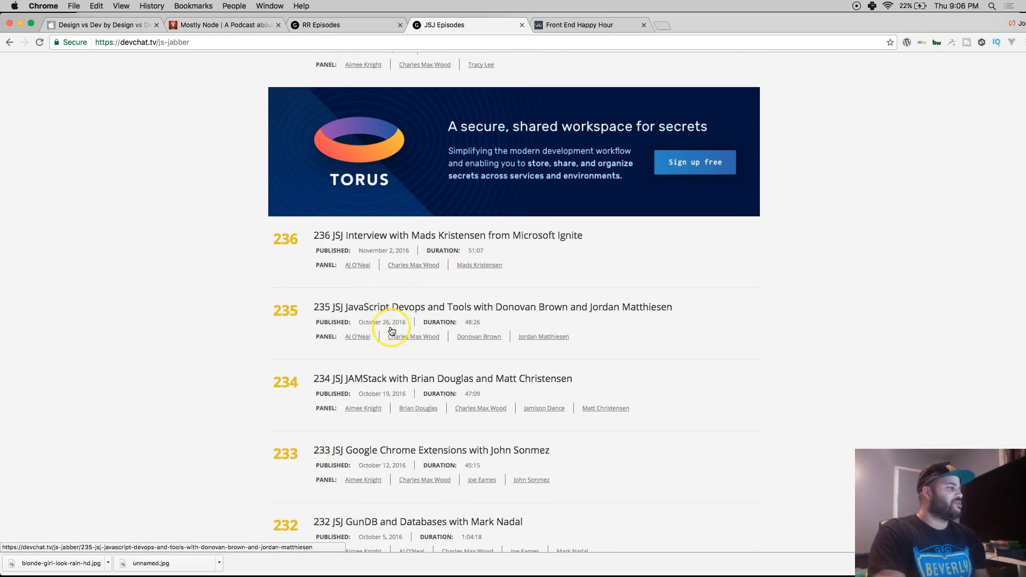
scroll(down, 3)
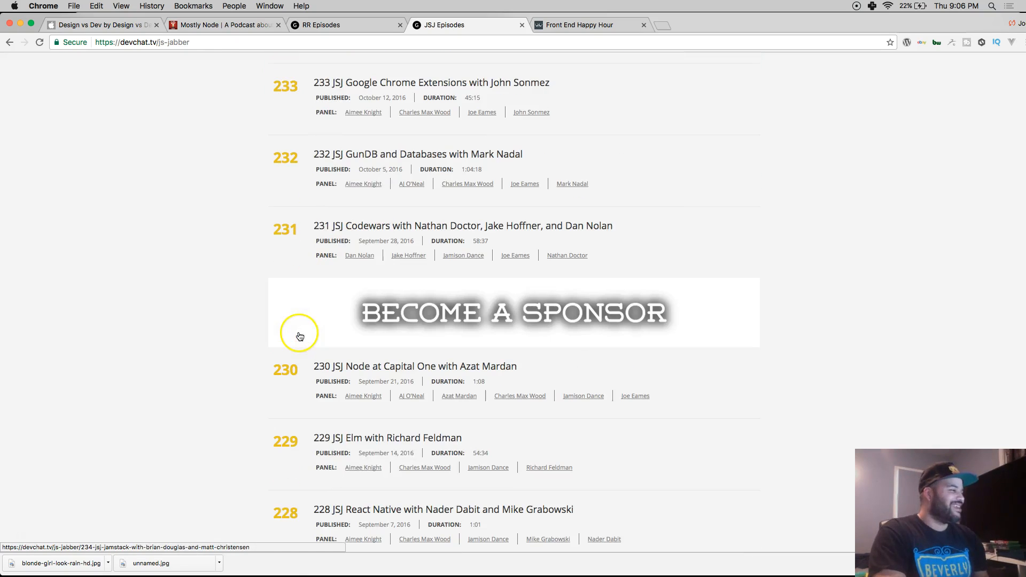
mouse_move(386, 254)
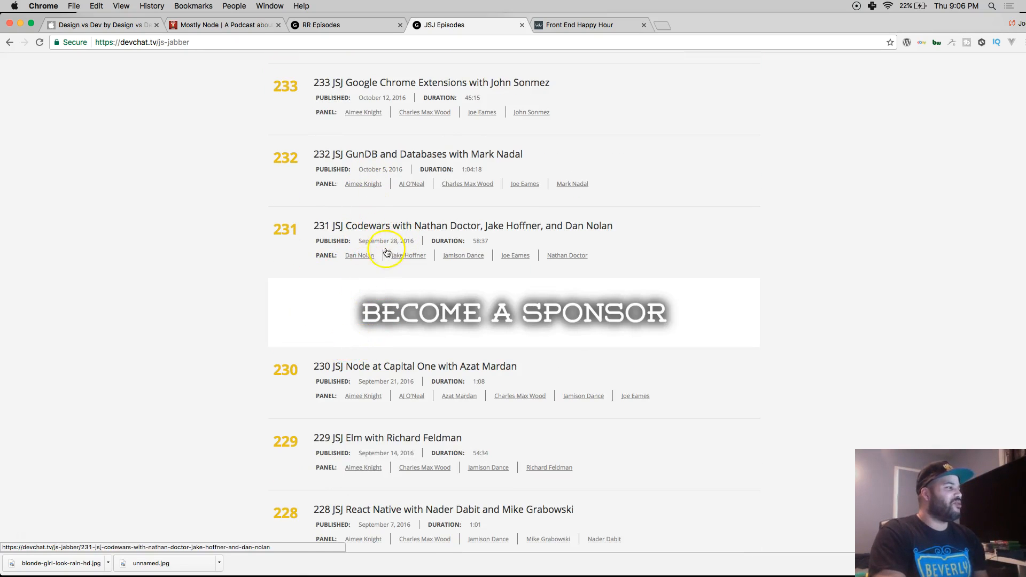
scroll(down, 3)
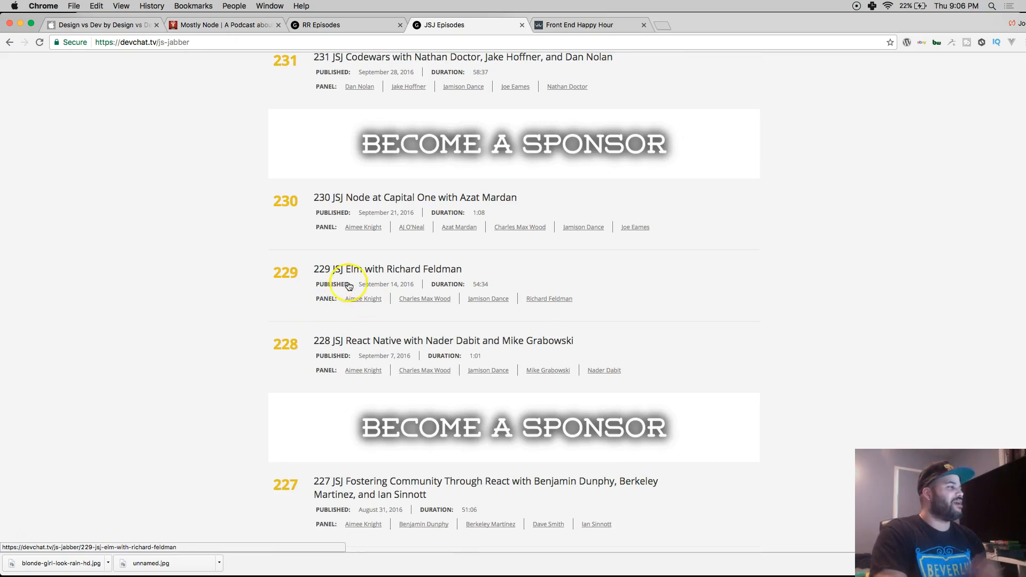
scroll(down, 3)
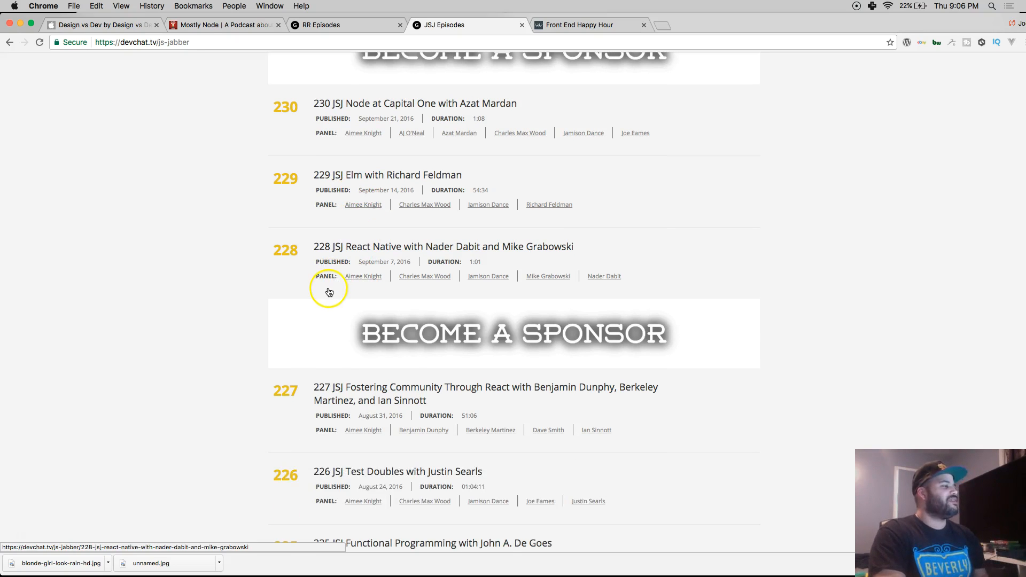
mouse_move(333, 291)
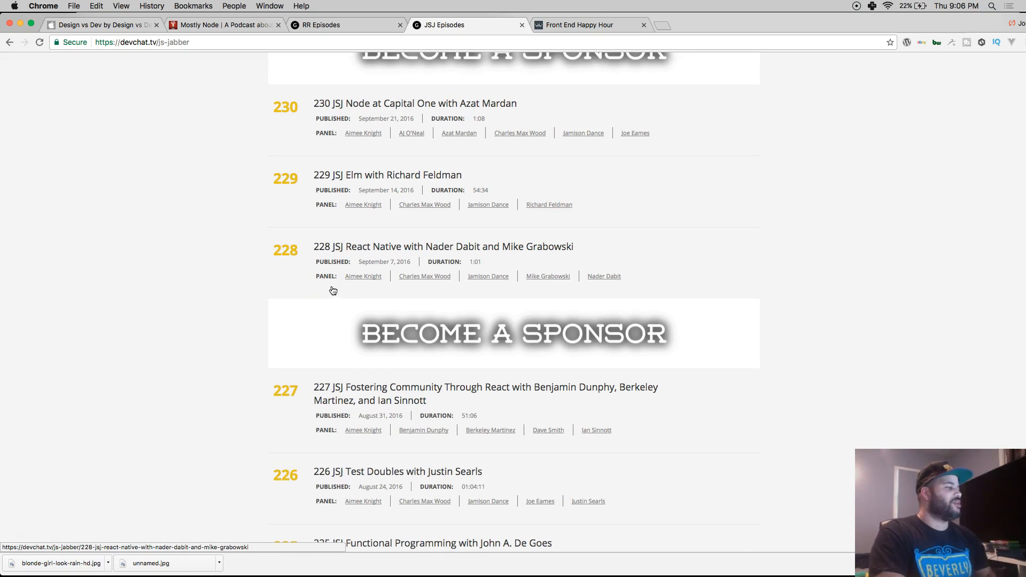
scroll(down, 3)
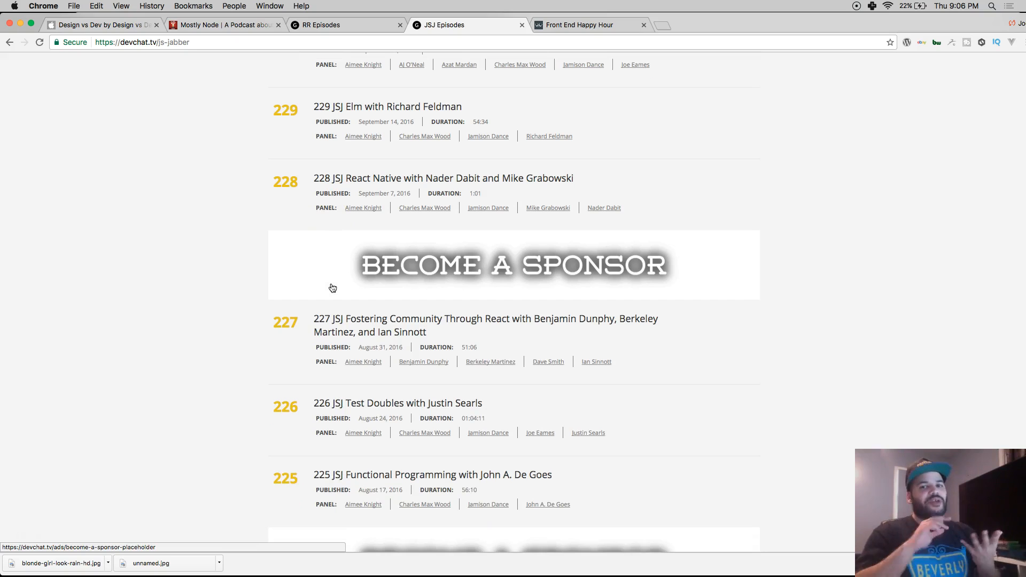
scroll(down, 3)
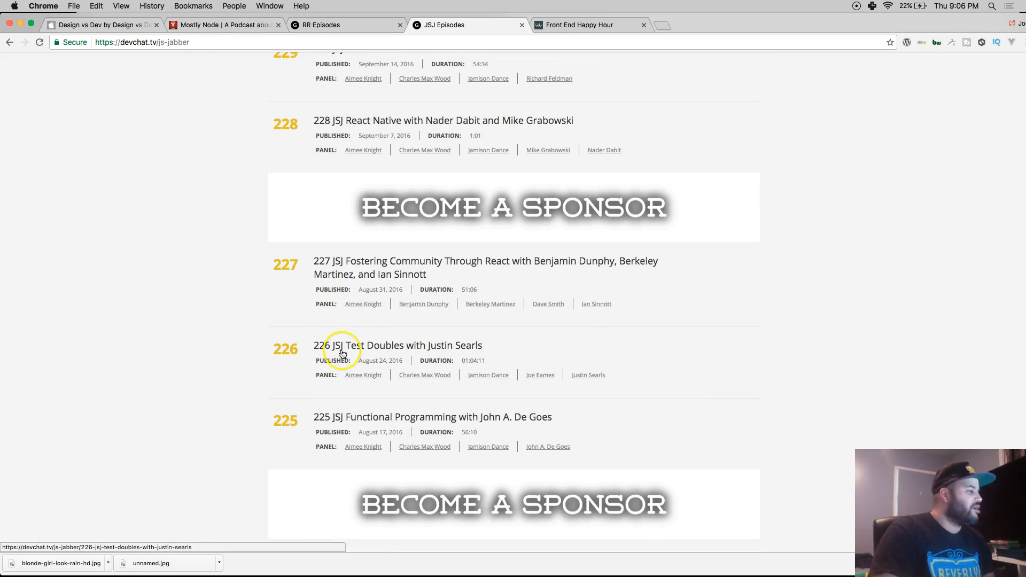
scroll(down, 3)
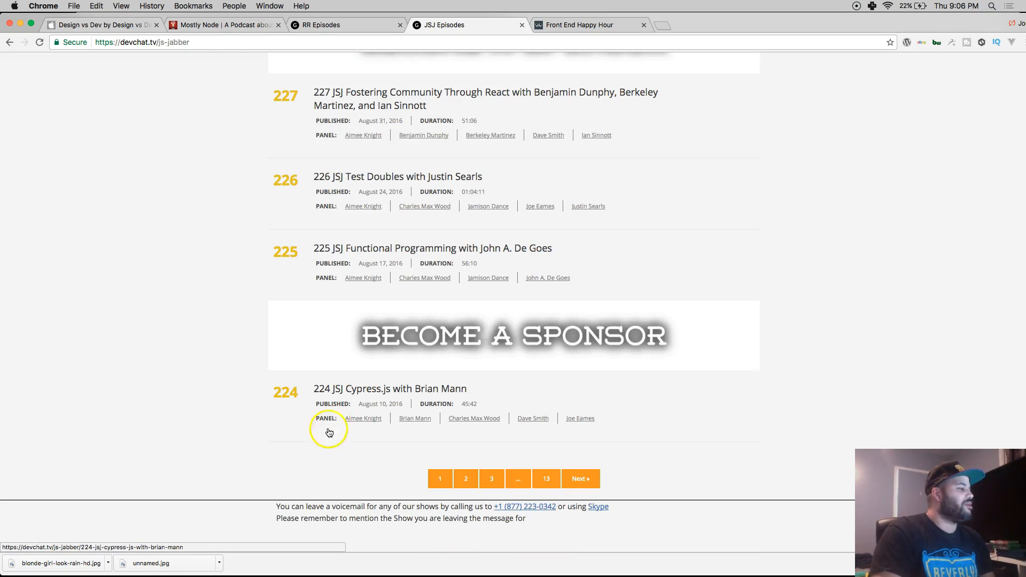
mouse_move(532, 418)
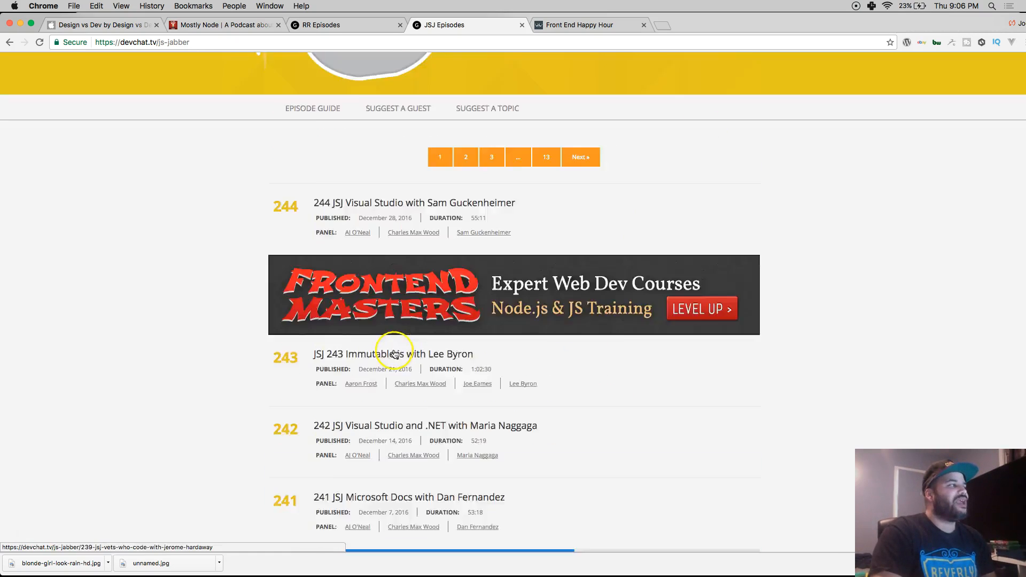
scroll(up, 3)
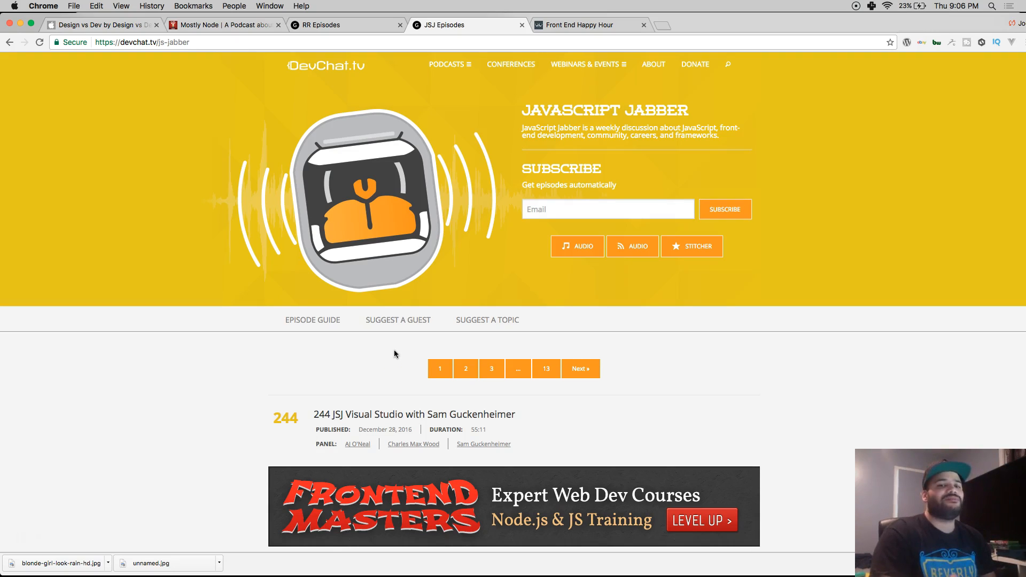
mouse_move(422, 354)
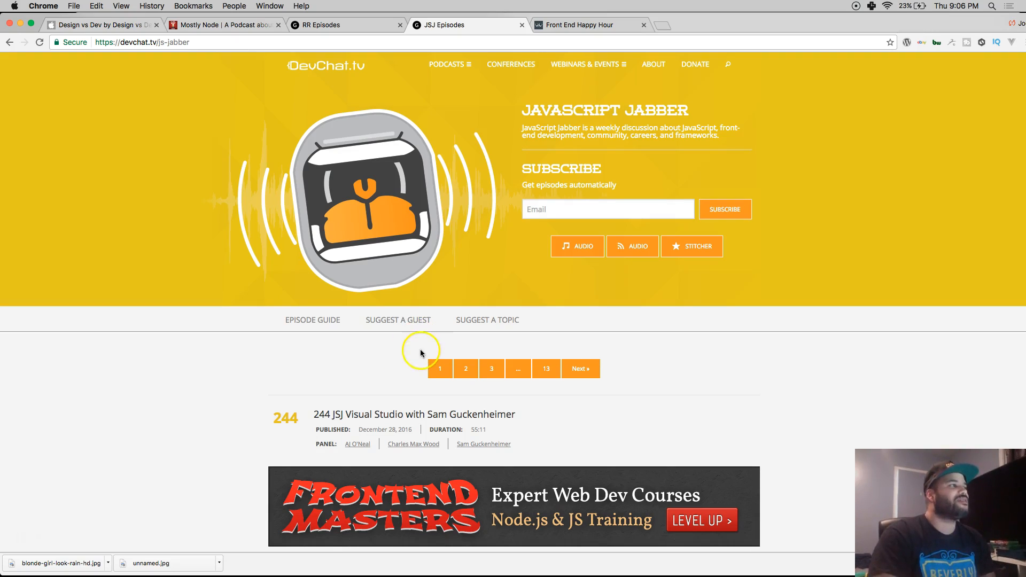
Step: Browse the Front End Happy Hour episode list and return toward its top
click(586, 24)
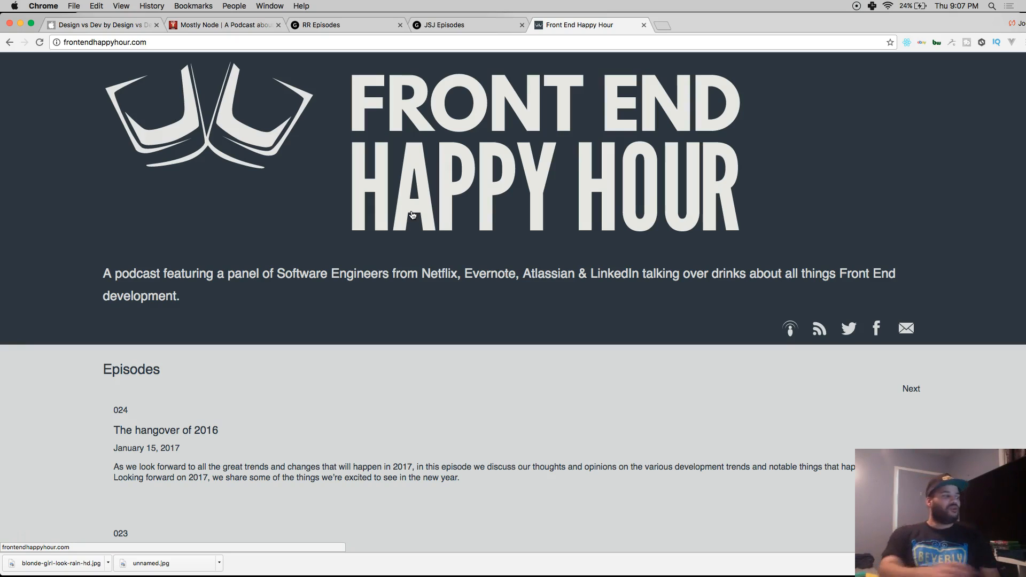
scroll(down, 3)
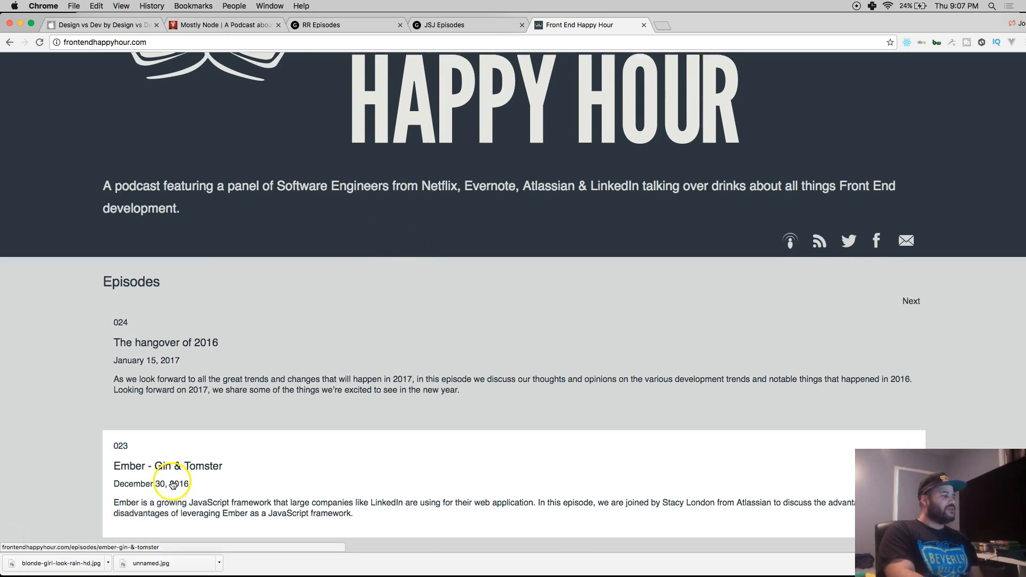
scroll(down, 3)
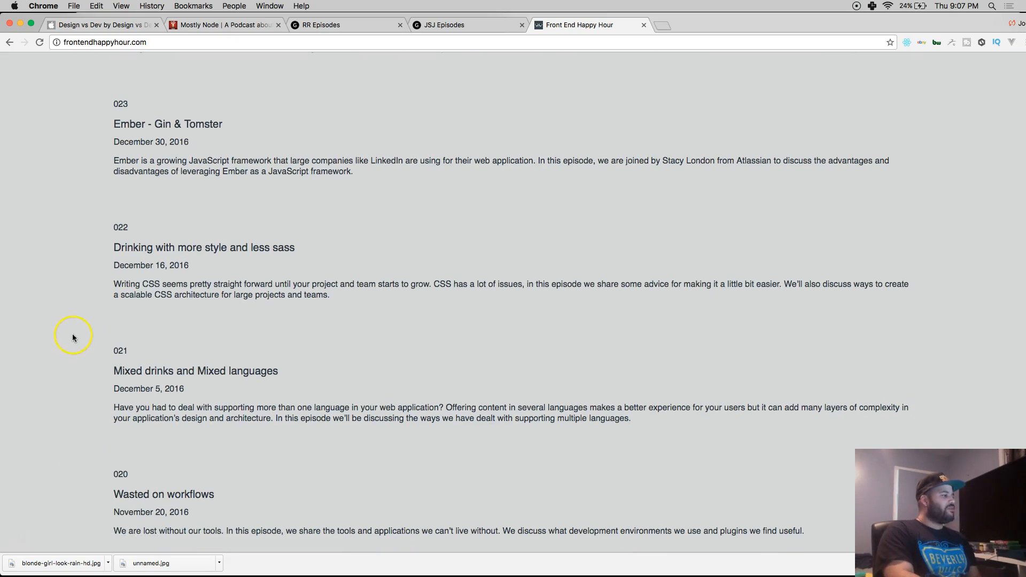
scroll(down, 3)
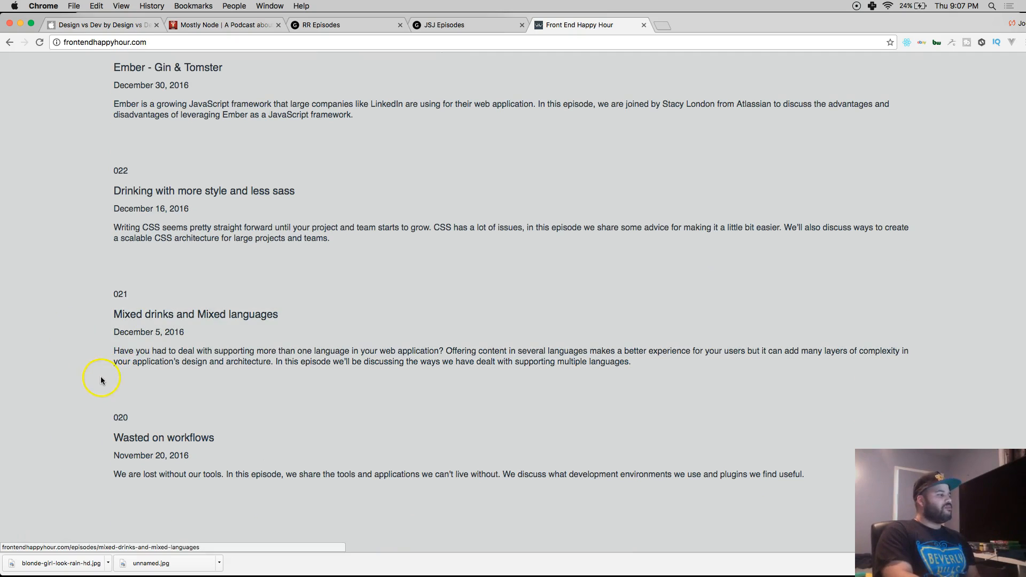
mouse_move(225, 389)
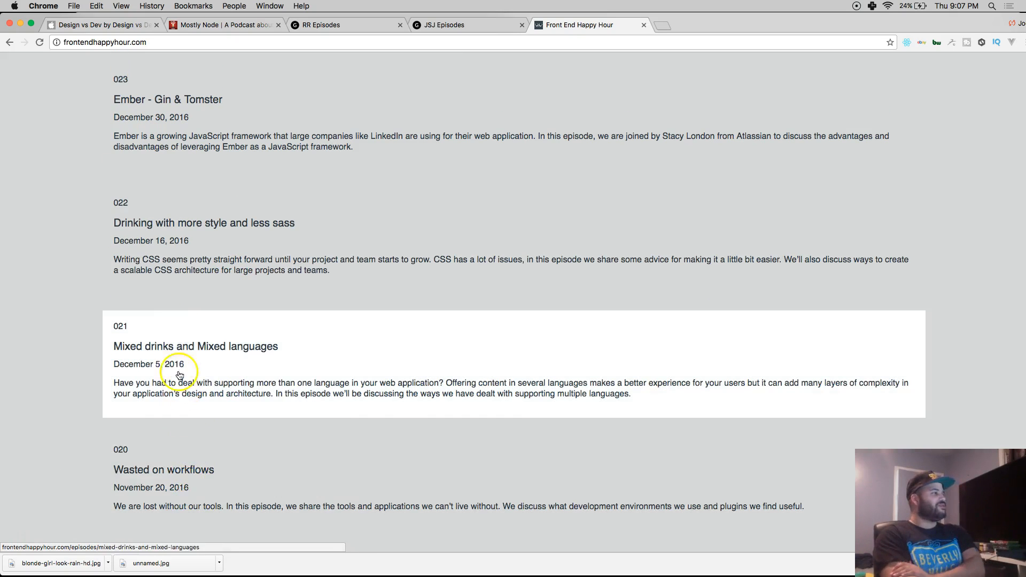
scroll(up, 3)
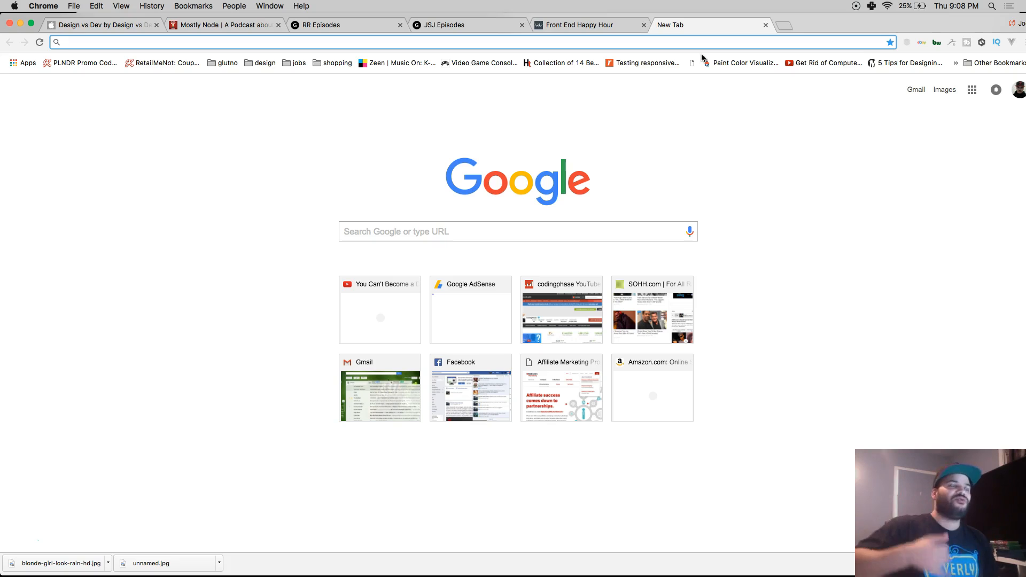
Step: Navigate the new tab to stitcher.com, loading the Stitcher home page
text(stores.ebay.com)
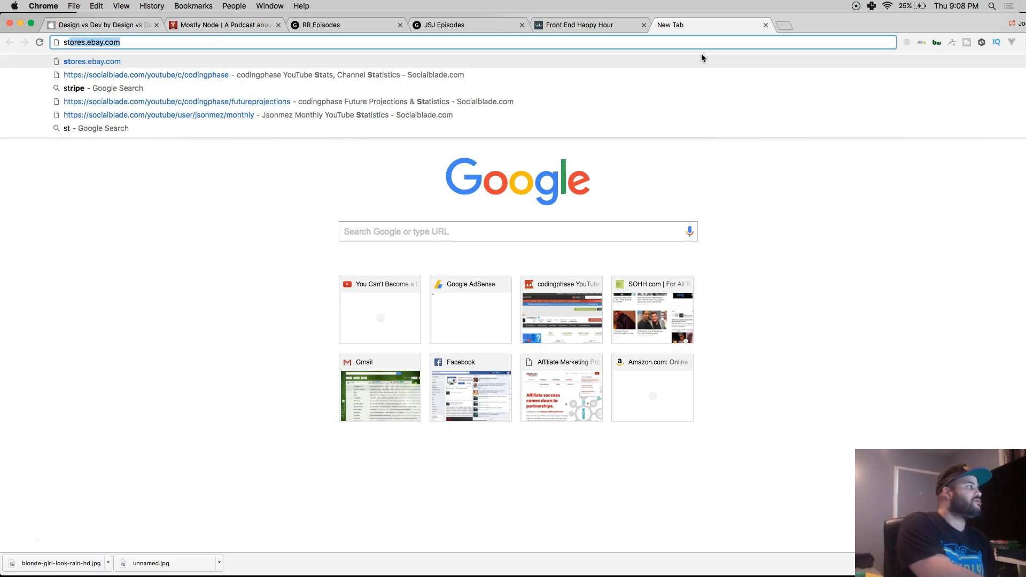
text(stitche)
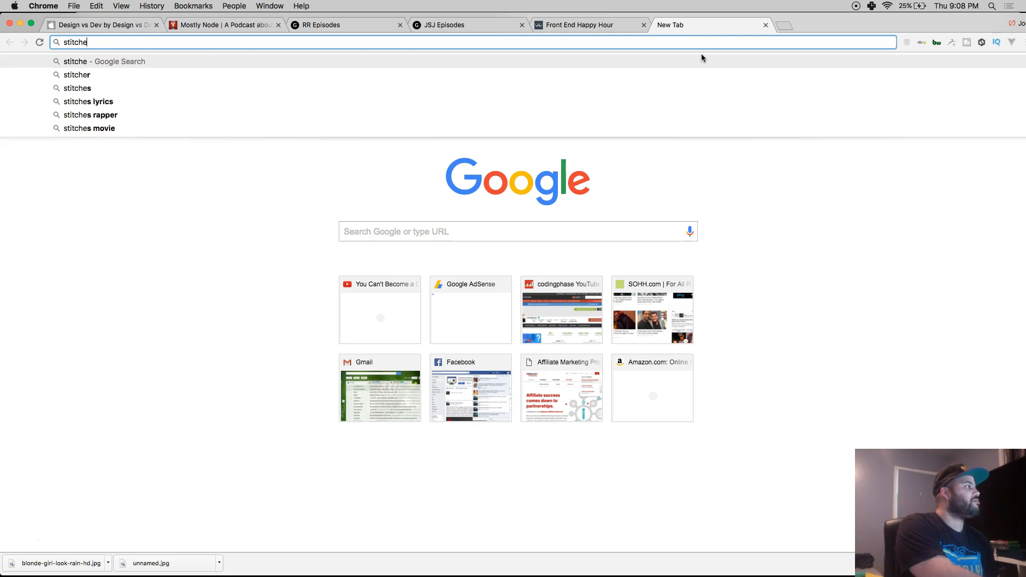
key(Return)
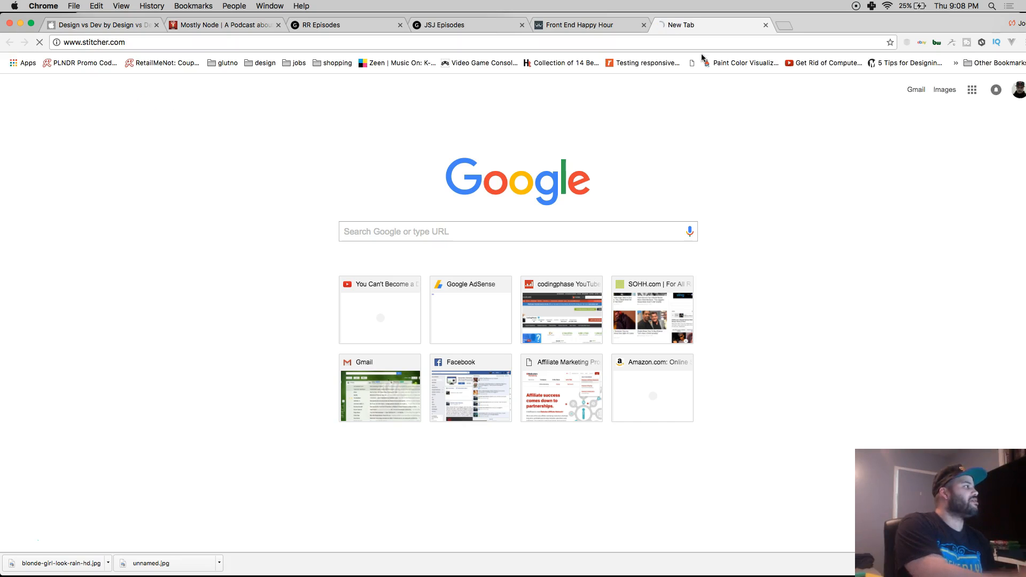
key(Return)
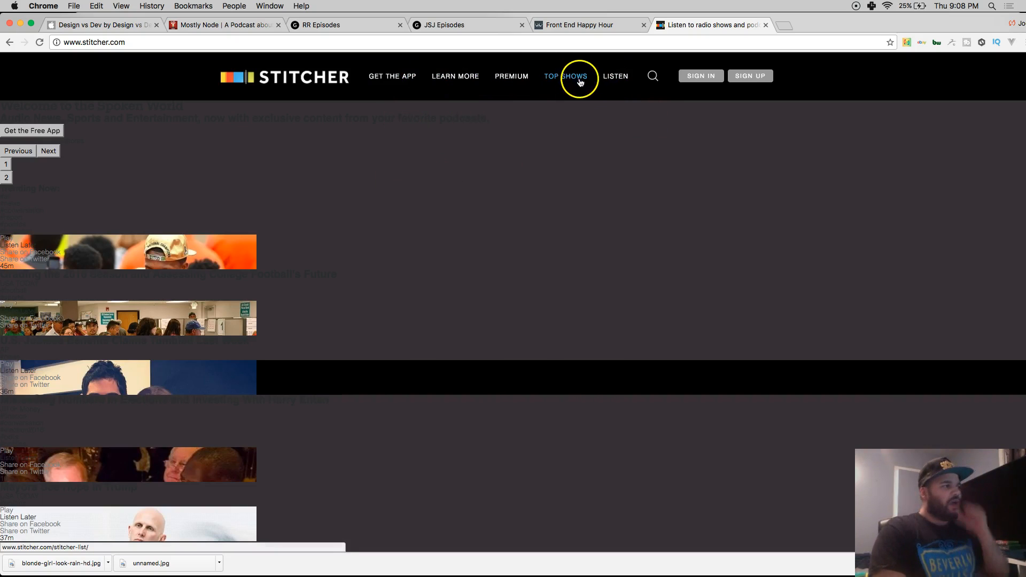
mouse_move(613, 76)
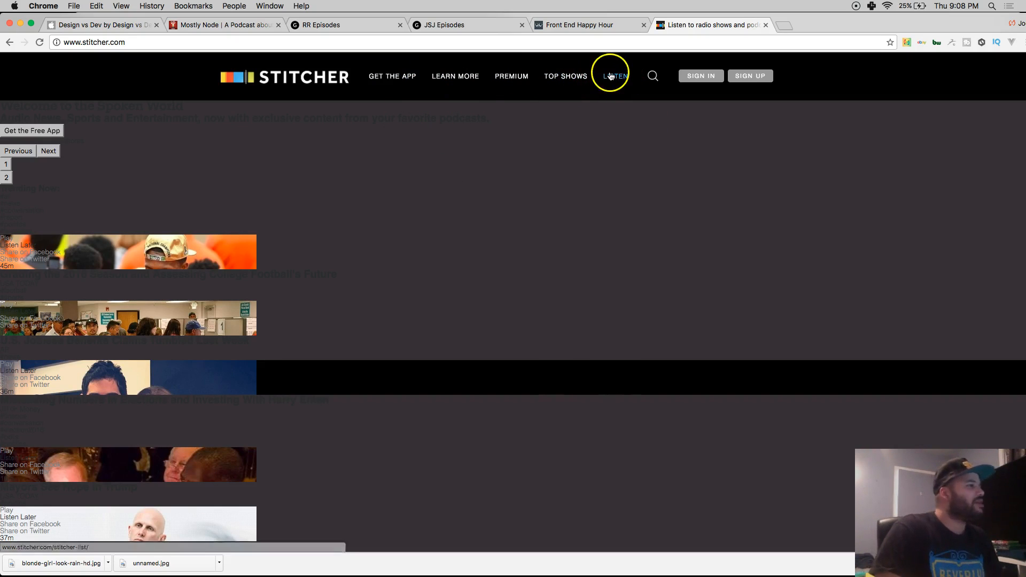
Step: In the Stitcher web player, show My Stations and load the 'web' station of saved podcasts
click(613, 76)
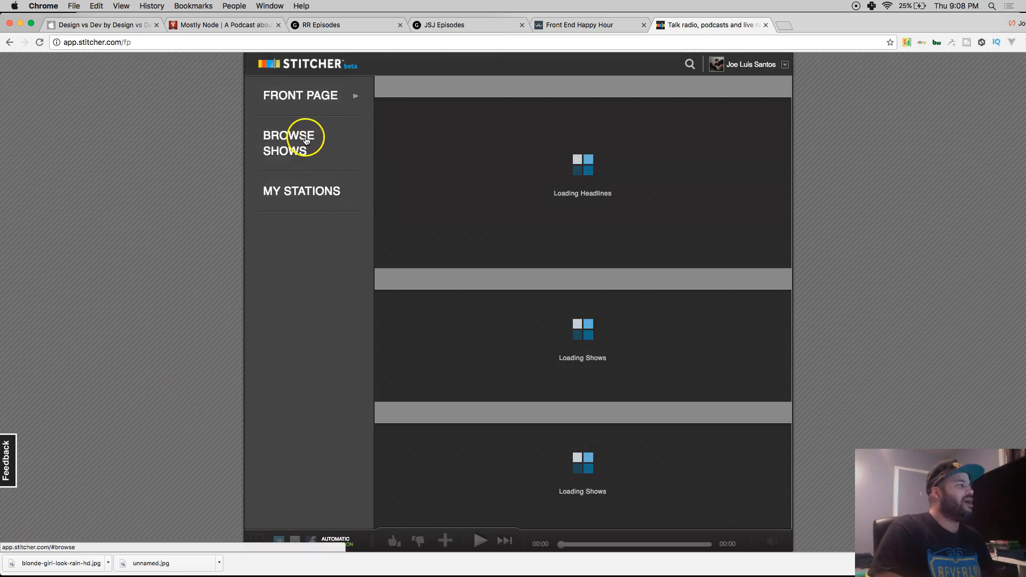
click(301, 190)
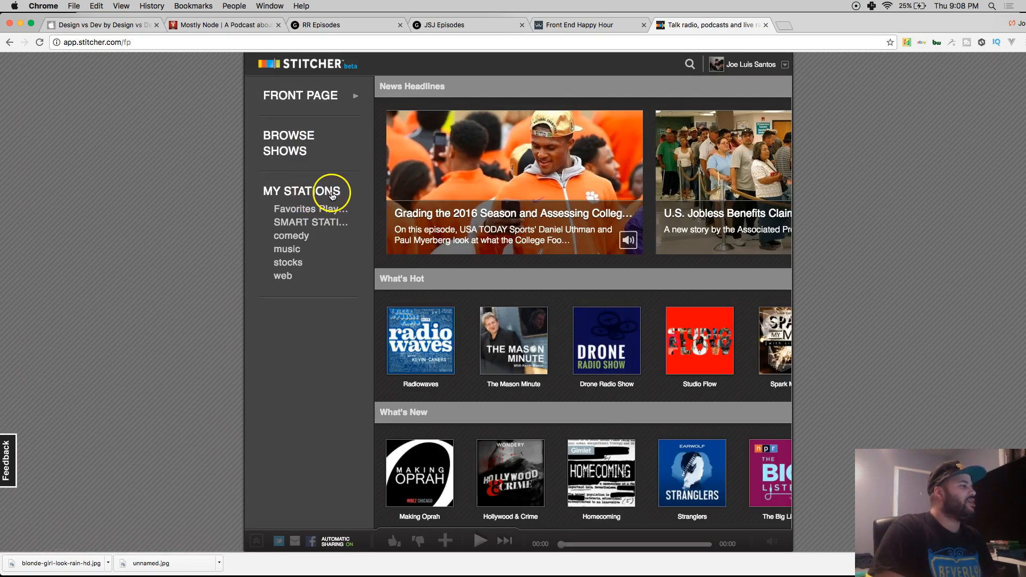
click(282, 276)
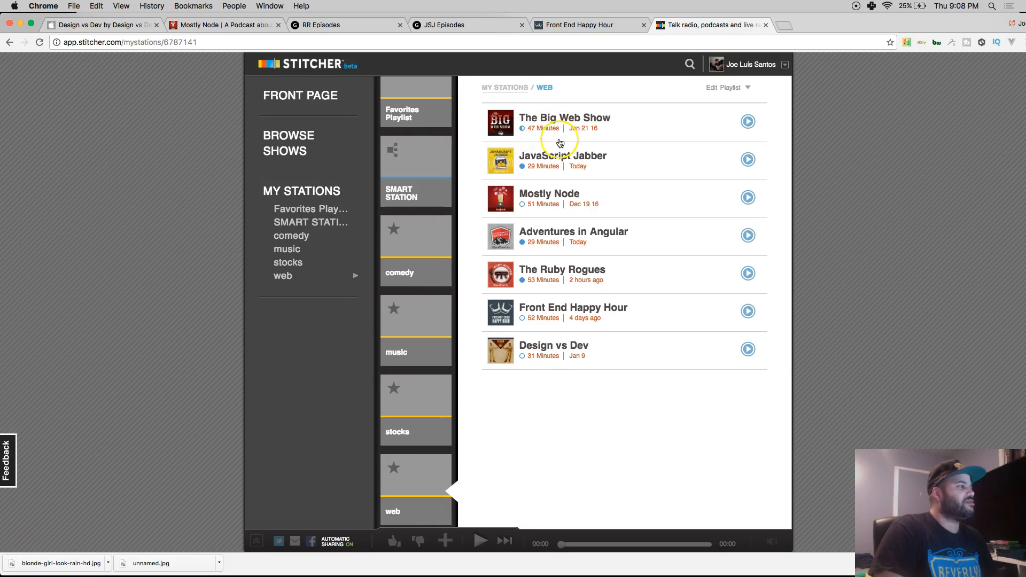
mouse_move(535, 271)
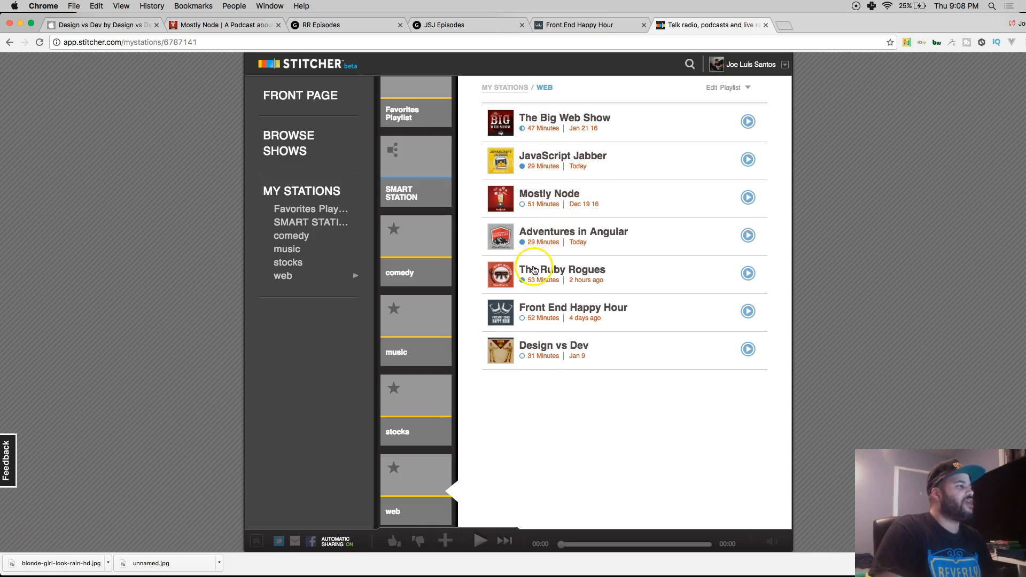
mouse_move(578, 319)
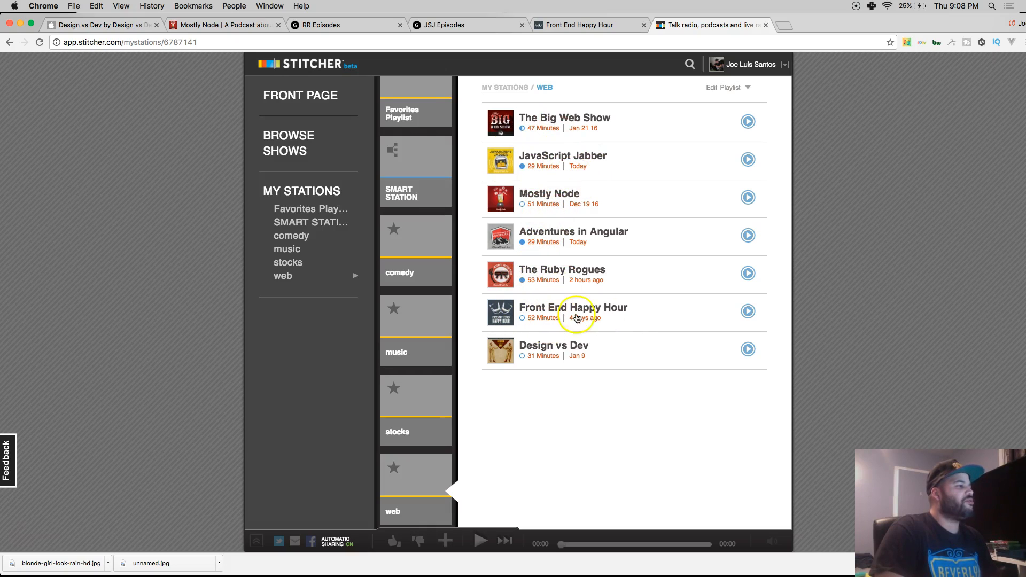
mouse_move(597, 362)
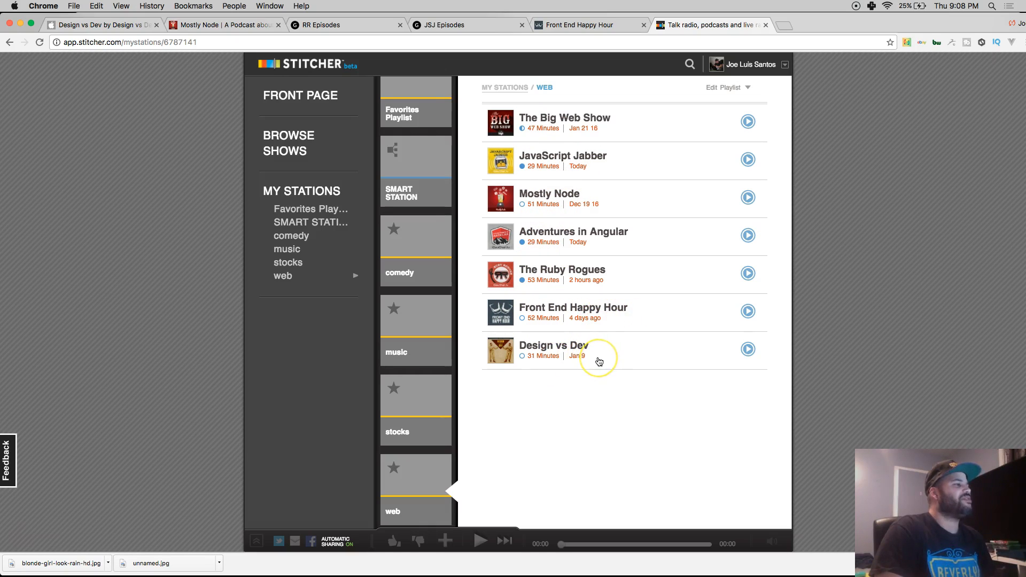
mouse_move(593, 387)
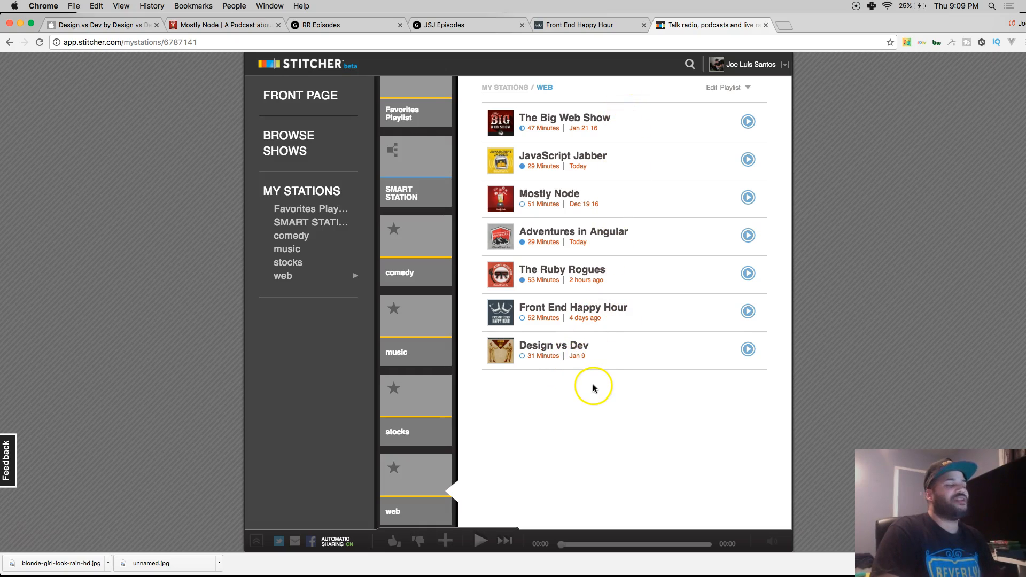